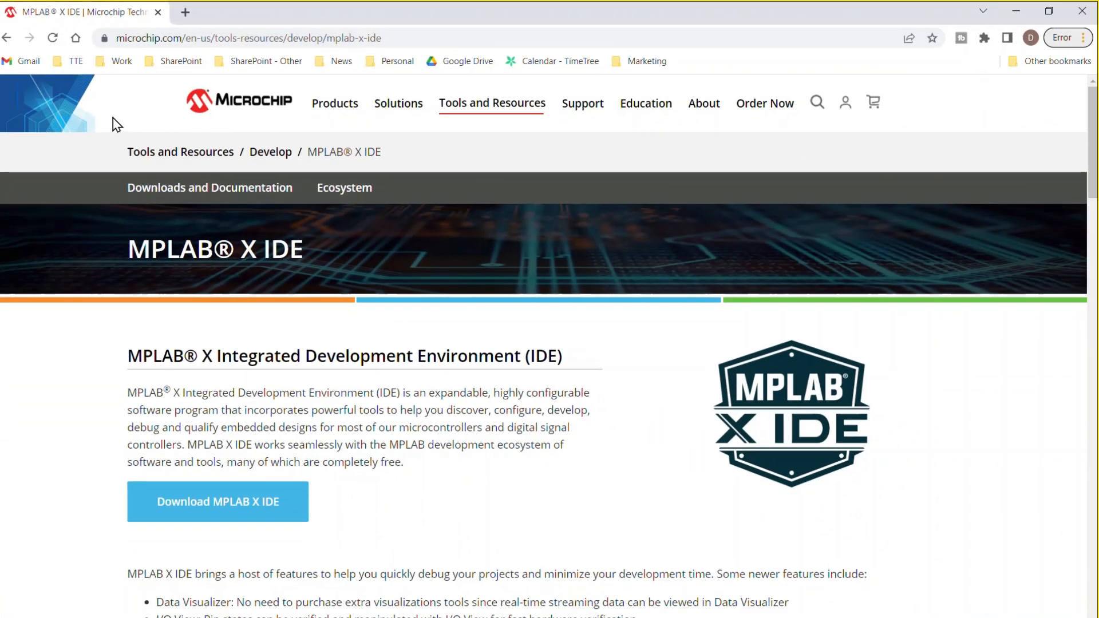
# Scroll down to the MPLAB X IDE v6.00 downloads table on the Microchip page.
pyautogui.scroll(-3)
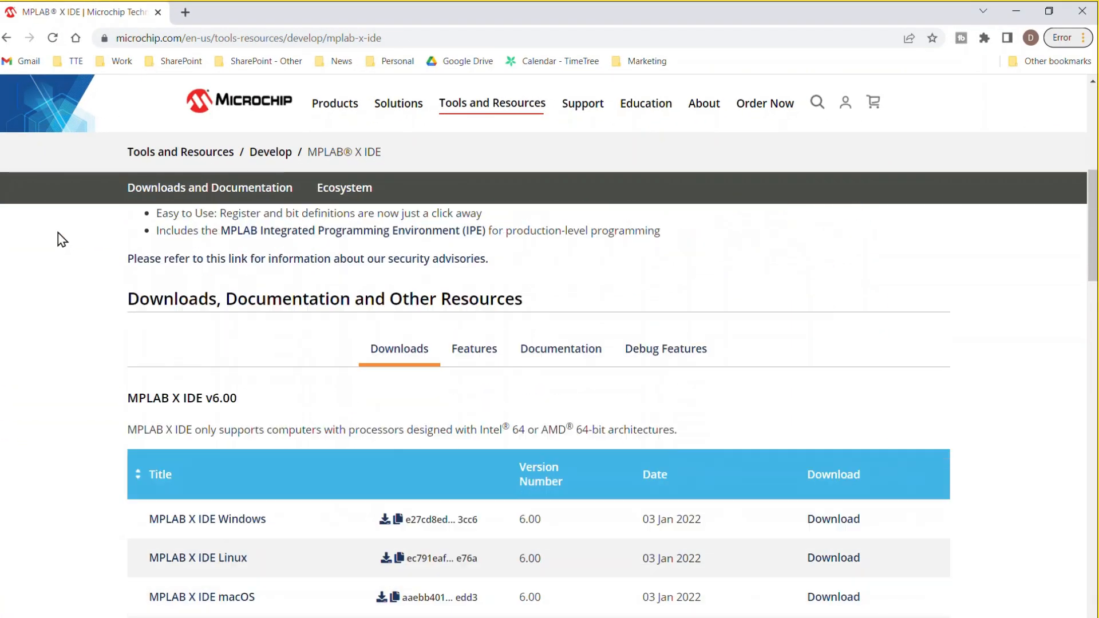
pyautogui.scroll(-3)
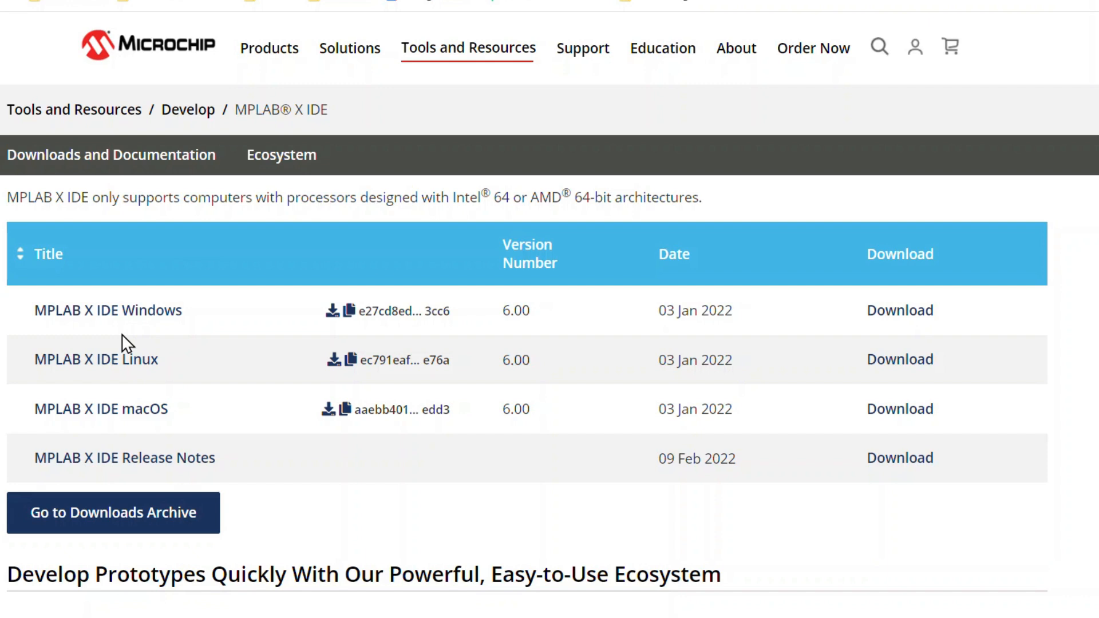
pyautogui.moveTo(108, 310)
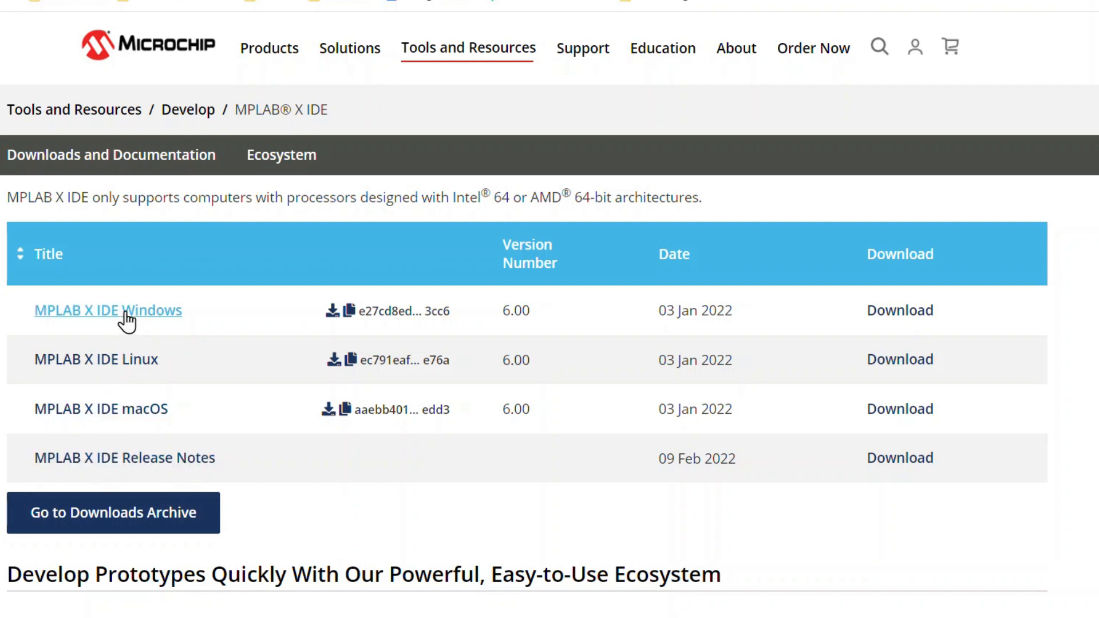
pyautogui.moveTo(900, 310)
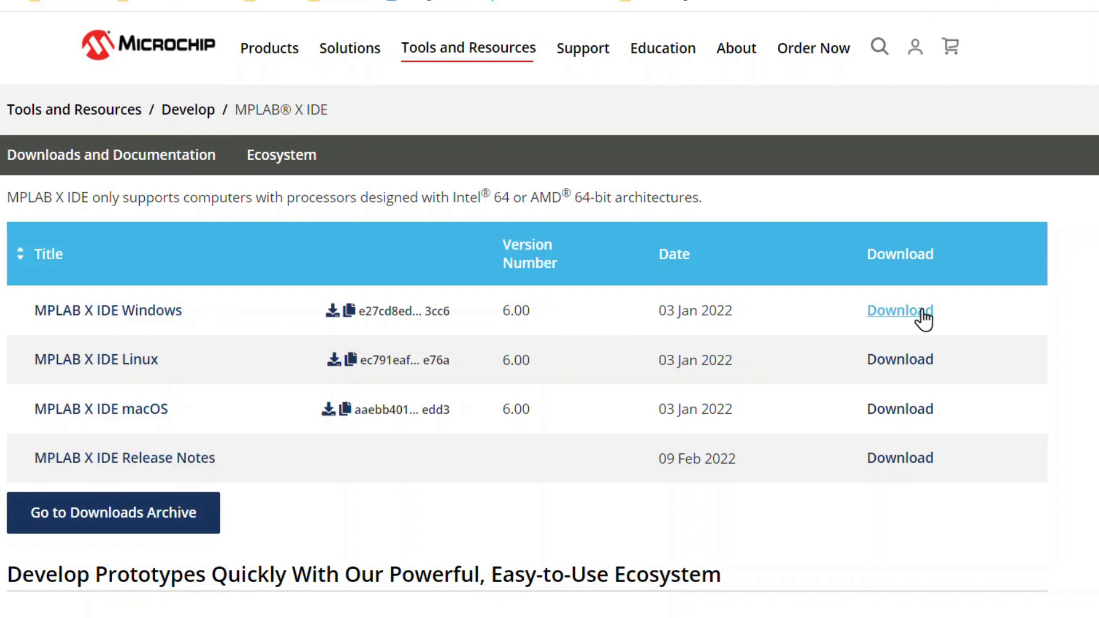
pyautogui.moveTo(151, 589)
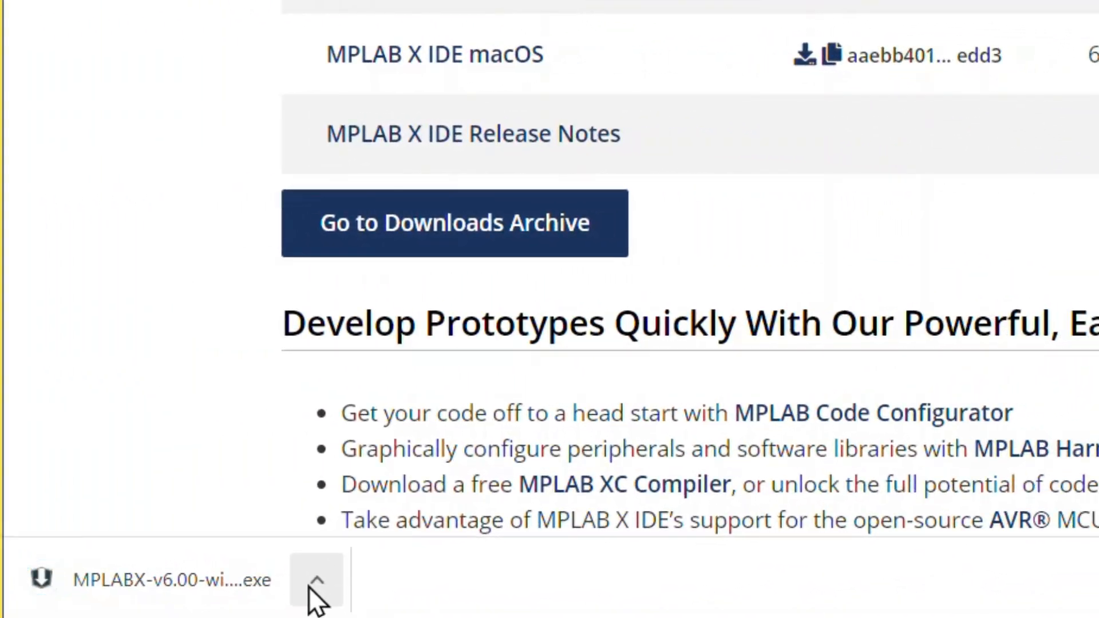
# Run the downloaded MPLAB X v6.00 installer from Chrome's download bar.
pyautogui.click(316, 579)
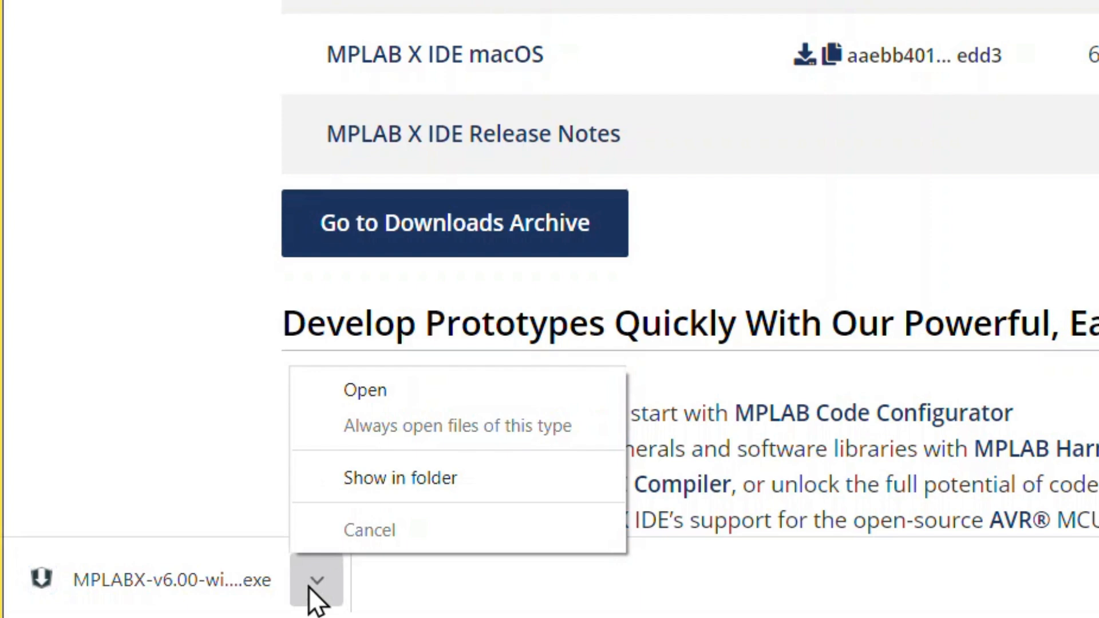
pyautogui.click(364, 390)
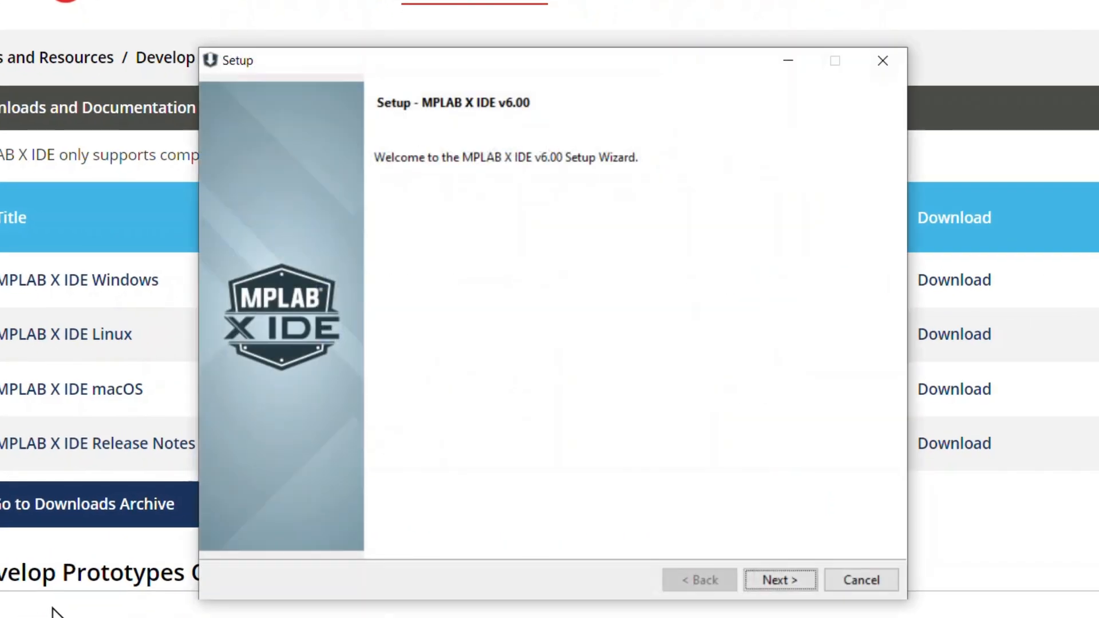
# Pass the welcome page, accept the license agreement and continue to installation options.
pyautogui.click(778, 579)
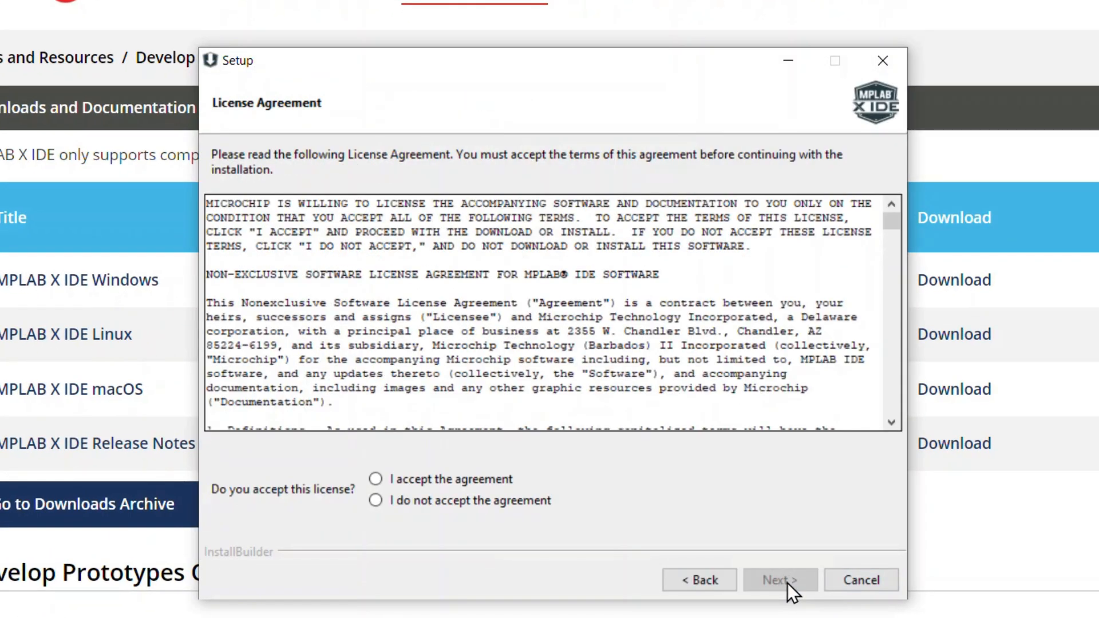
pyautogui.scroll(-3)
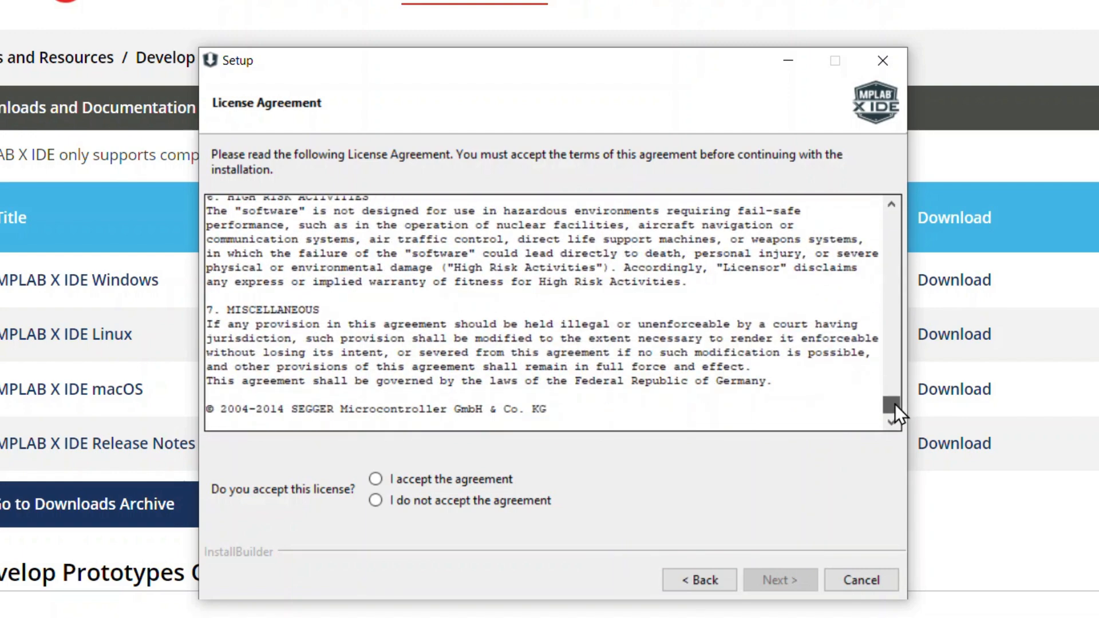
pyautogui.click(375, 478)
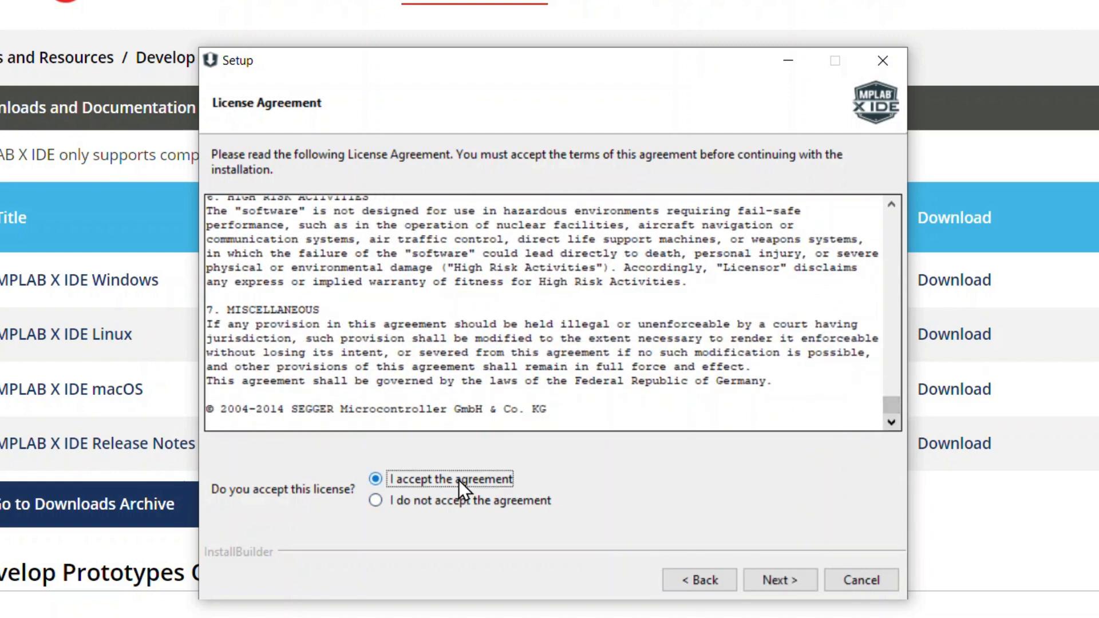
pyautogui.click(778, 579)
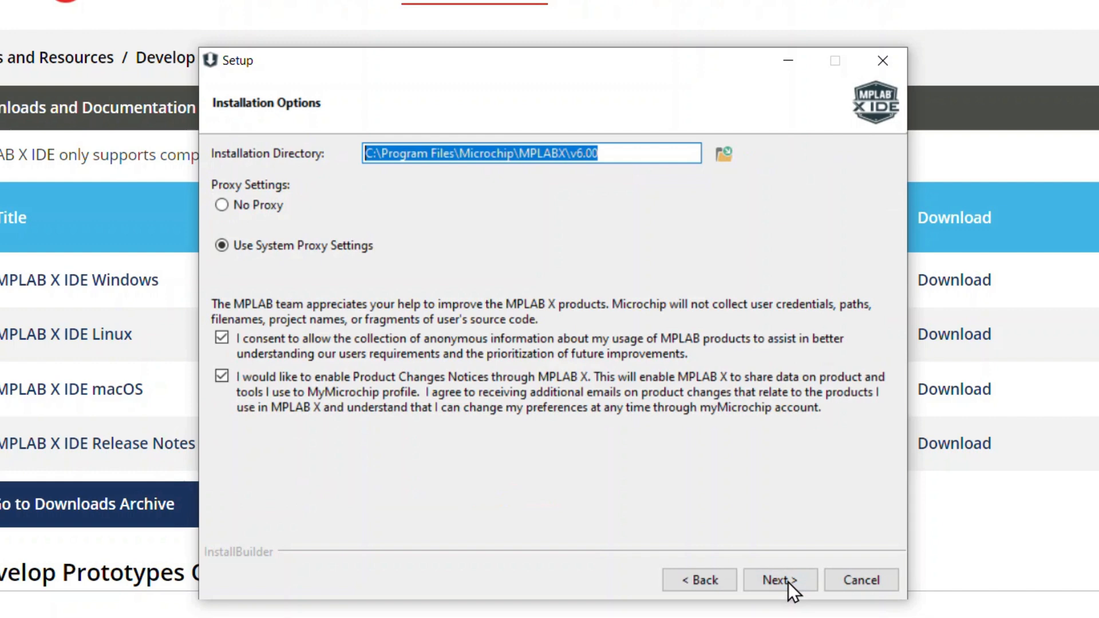
pyautogui.moveTo(463, 177)
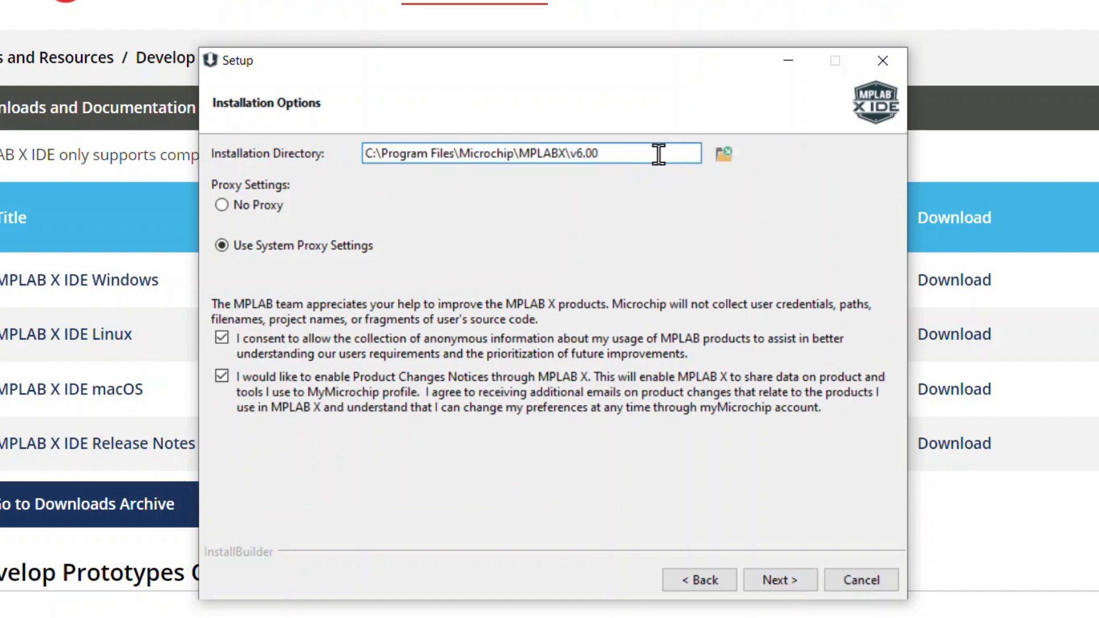
pyautogui.moveTo(208, 409)
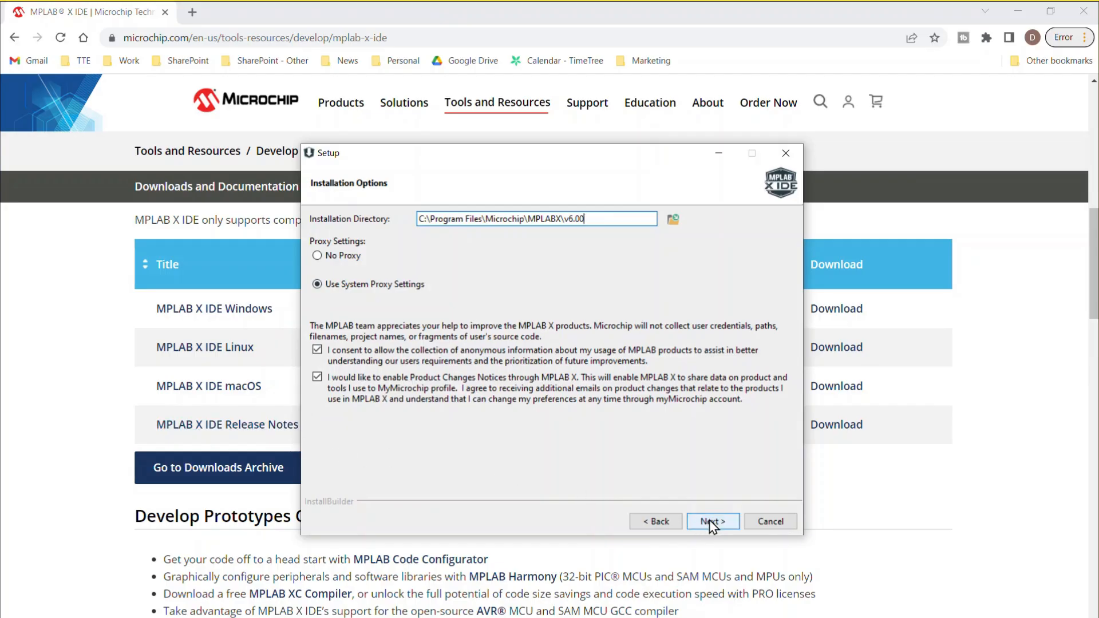
# Keep the default installation directory and proxy settings and continue.
pyautogui.click(712, 521)
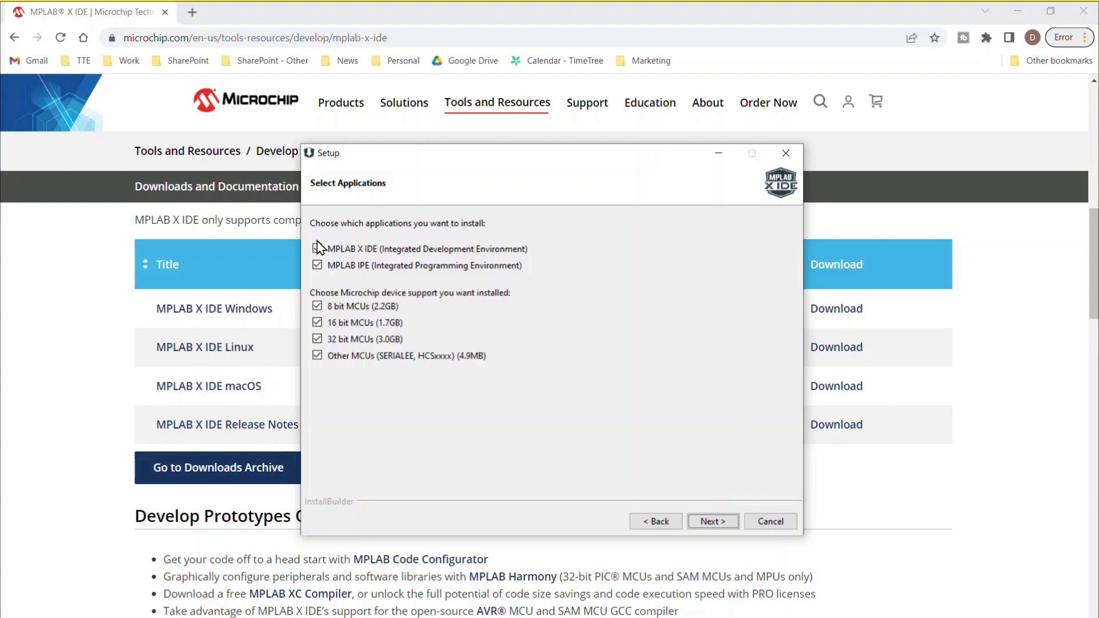
# Deselect MPLAB X IDE and 8 bit MCUs, keeping MPLAB IPE with 32 bit MCUs, and continue.
pyautogui.click(317, 249)
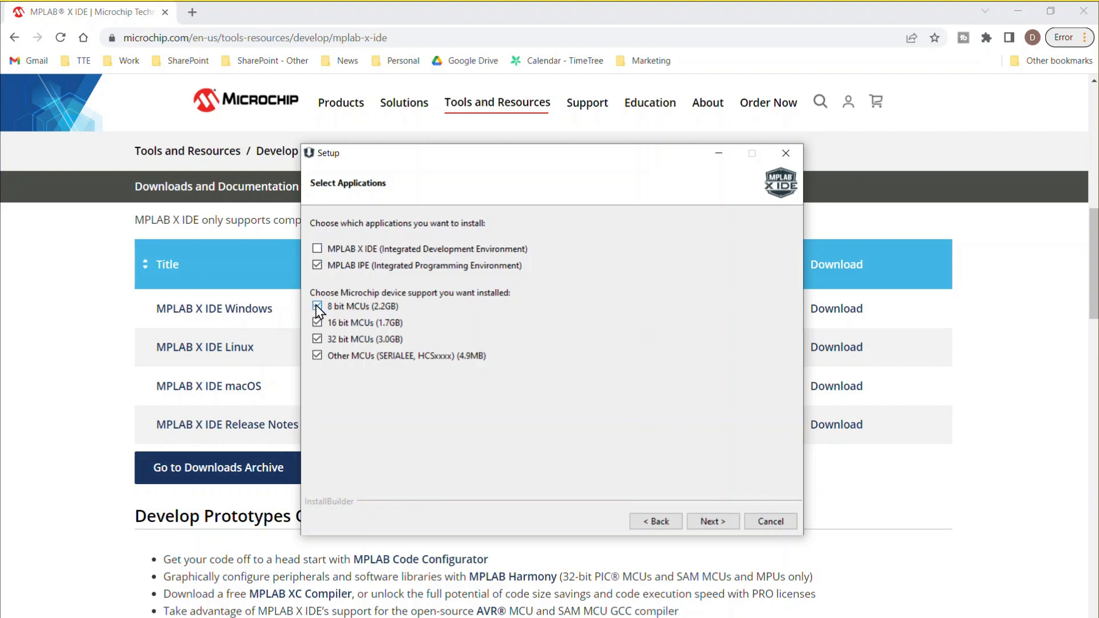
pyautogui.click(316, 306)
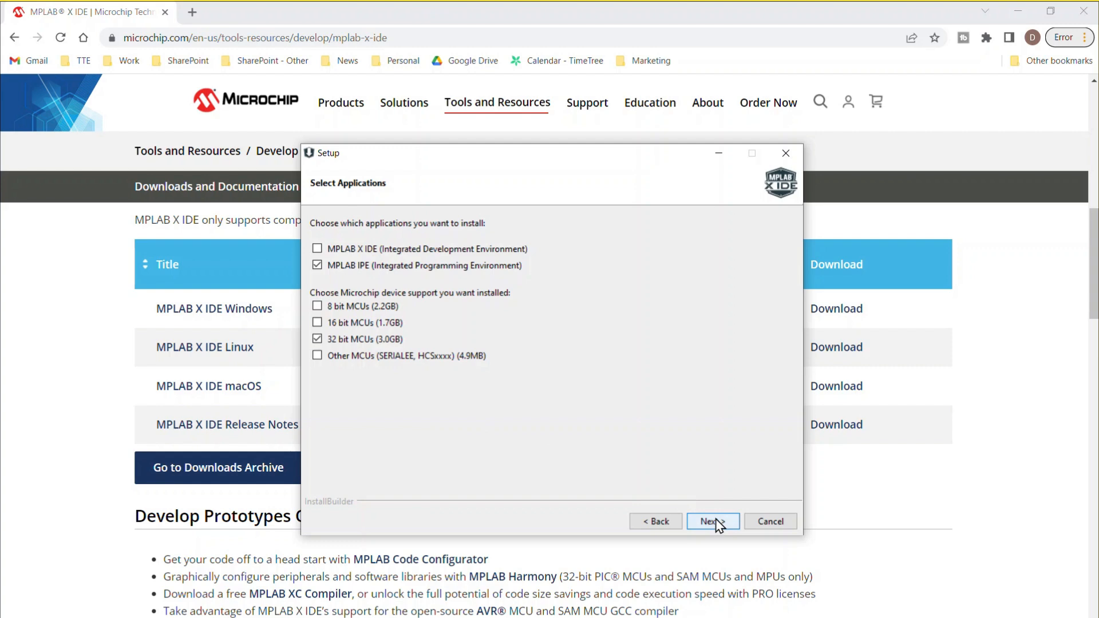
pyautogui.click(712, 522)
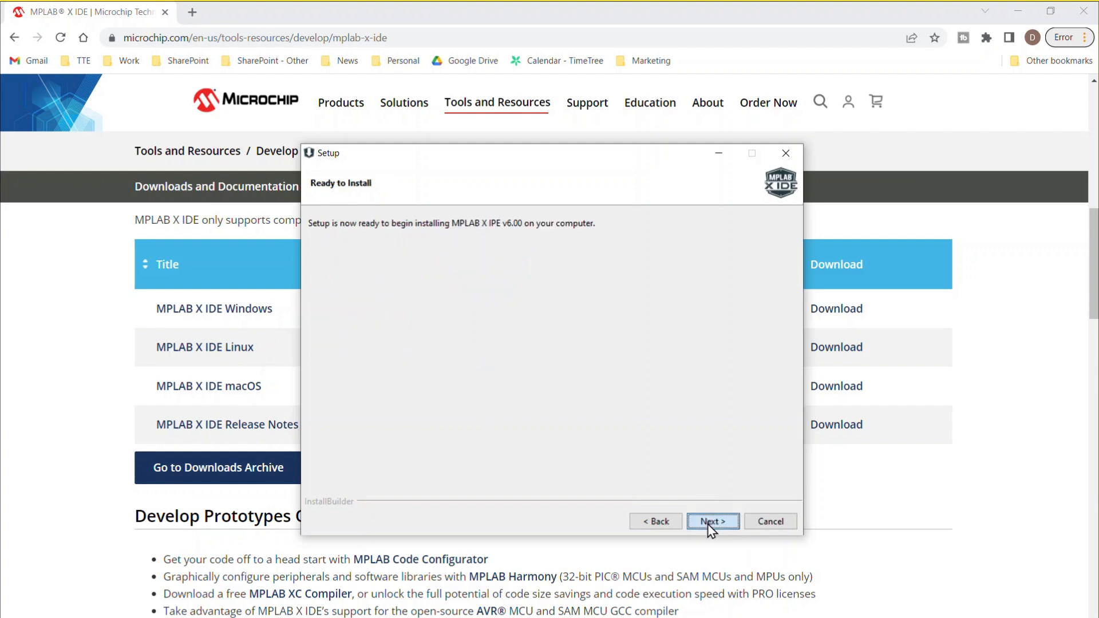
# Start the MPLAB X IPE v6.00 installation from the Ready to Install page.
pyautogui.click(712, 521)
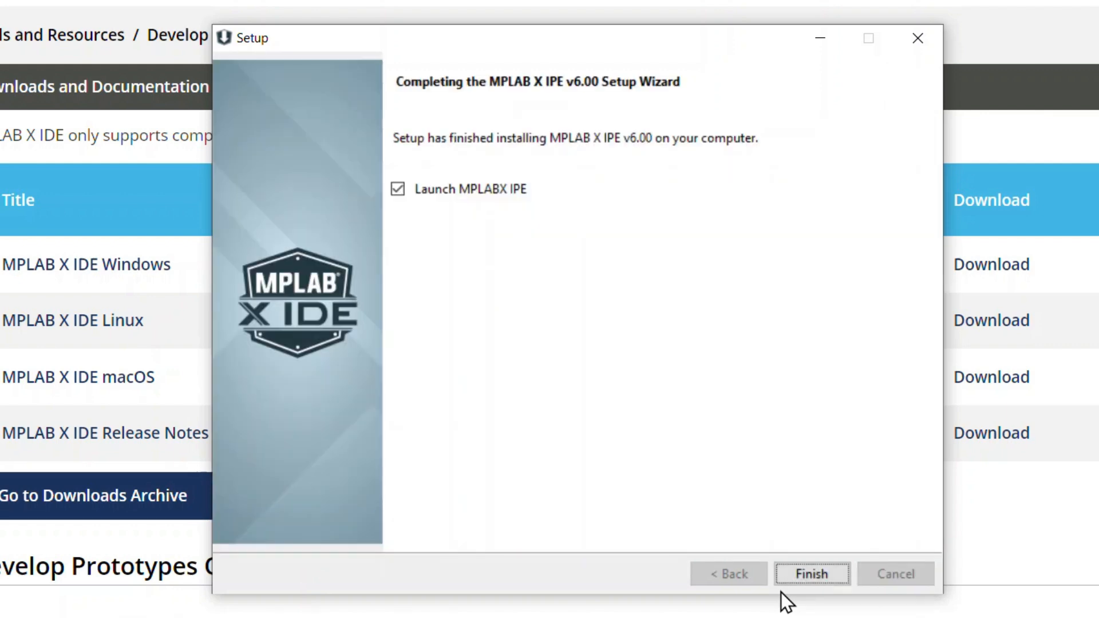
pyautogui.moveTo(779, 433)
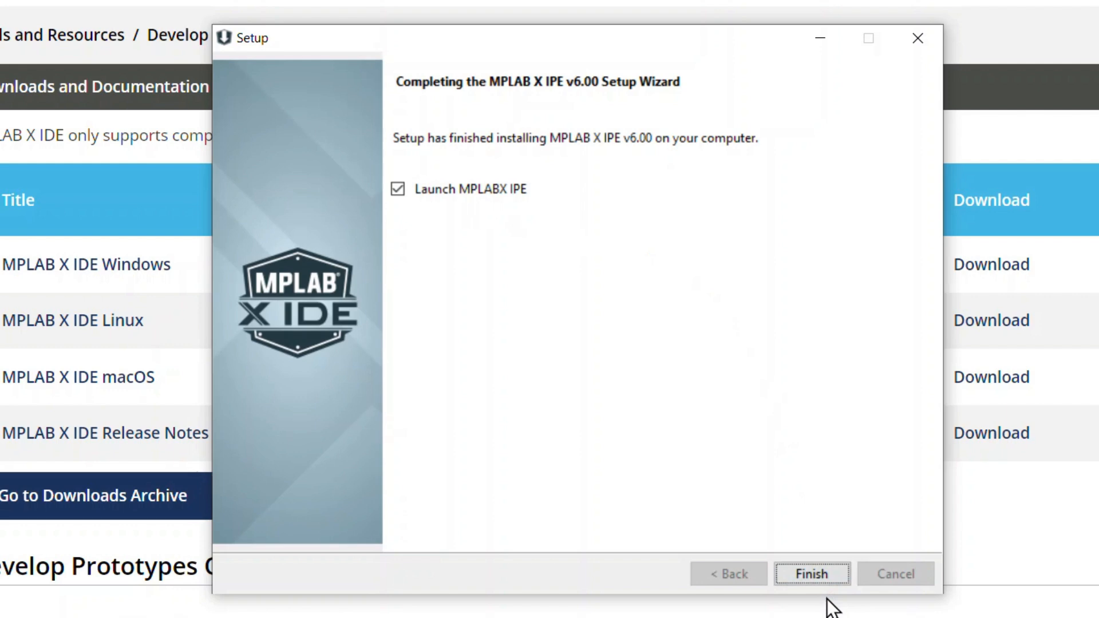
pyautogui.moveTo(810, 573)
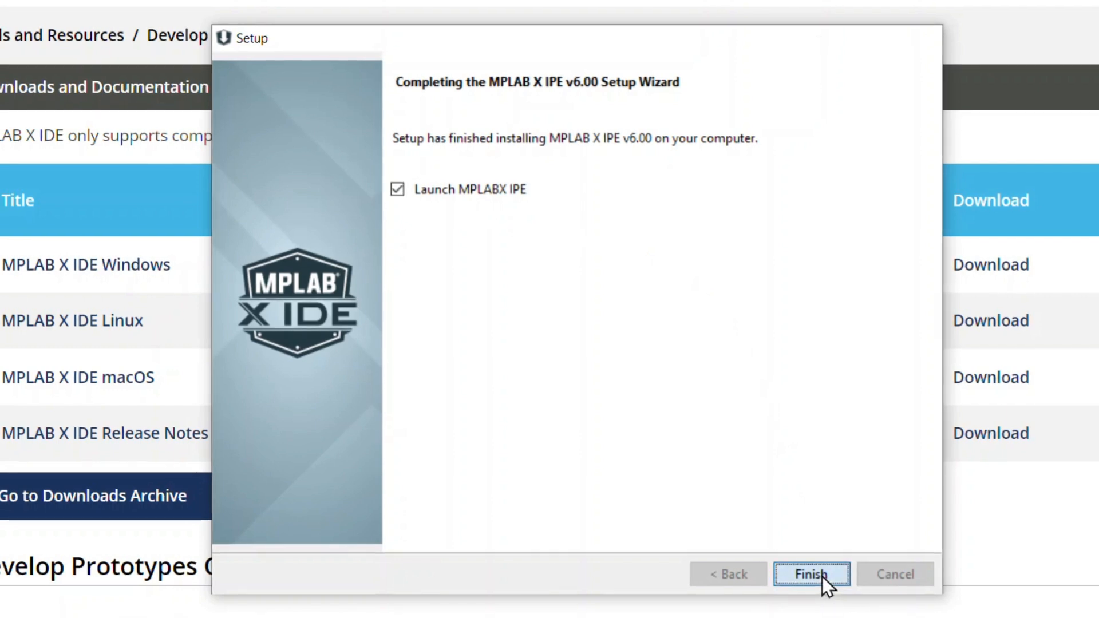
# Finish the wizard with 'Launch MPLABX IPE' checked so the IPE starts loading.
pyautogui.click(811, 573)
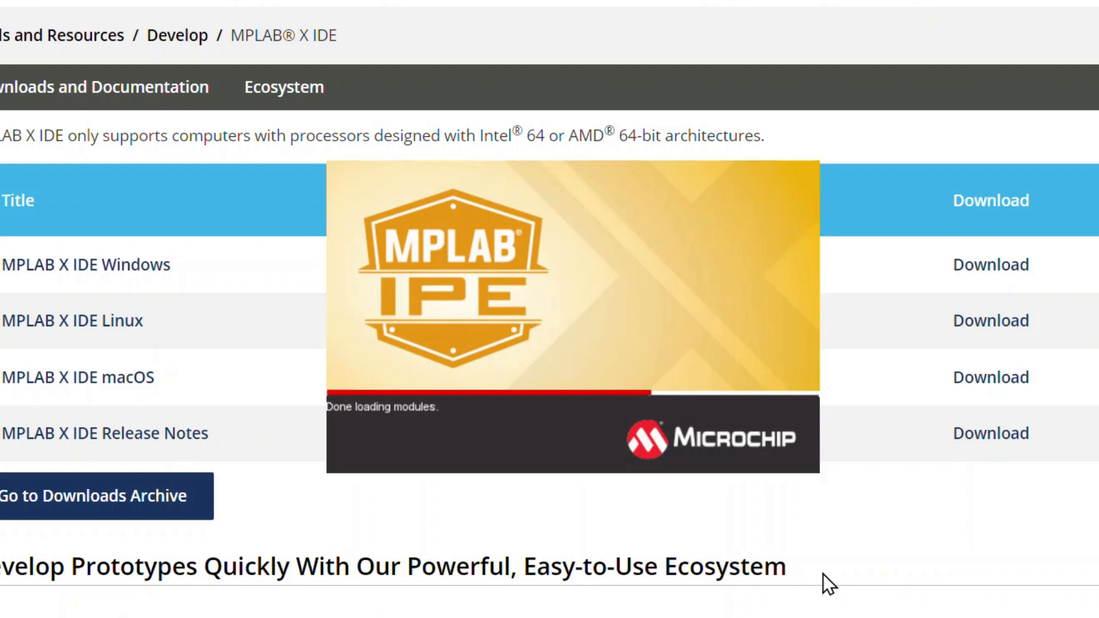